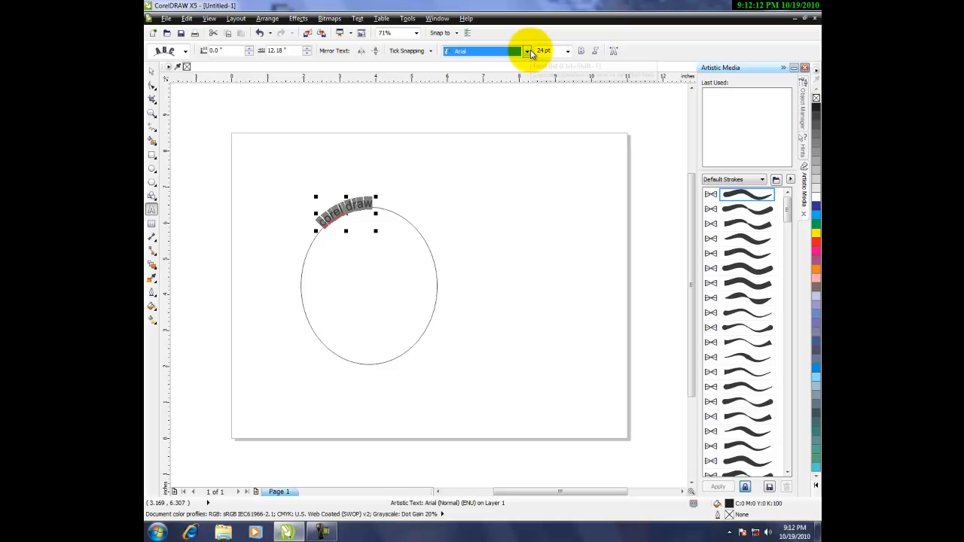
- Set the curved 'corel draw' path text to Arial Black at 48 pt
{"action": "left_click", "coordinate": [527, 51]}
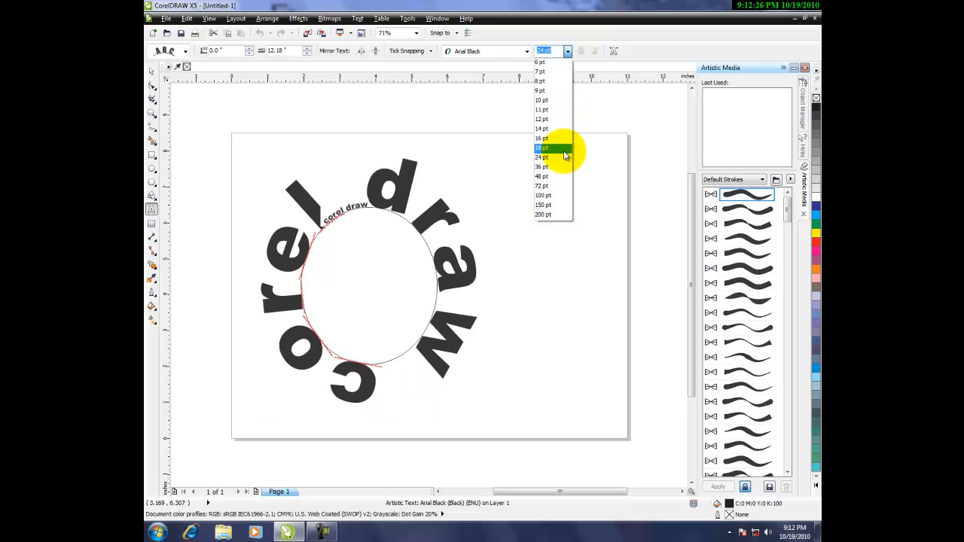
{"action": "left_click", "coordinate": [541, 176]}
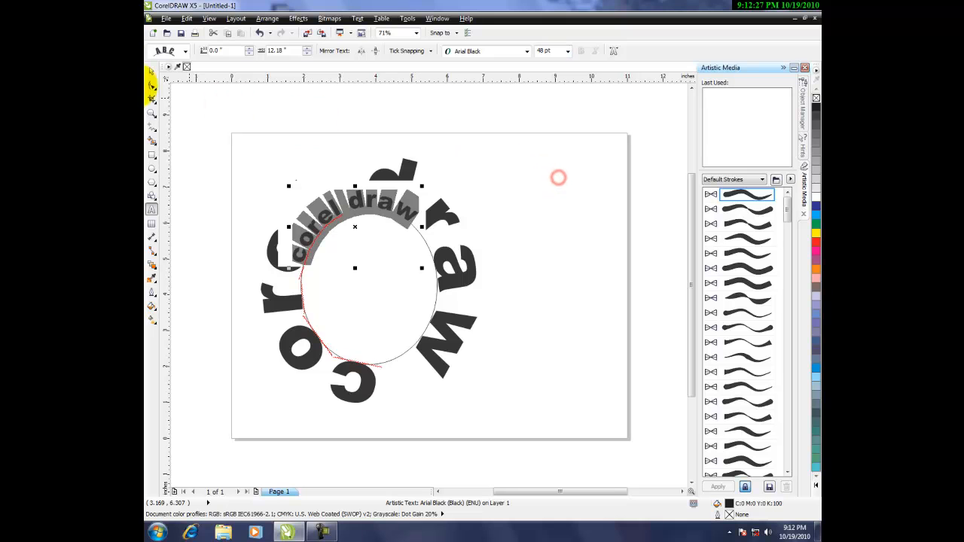